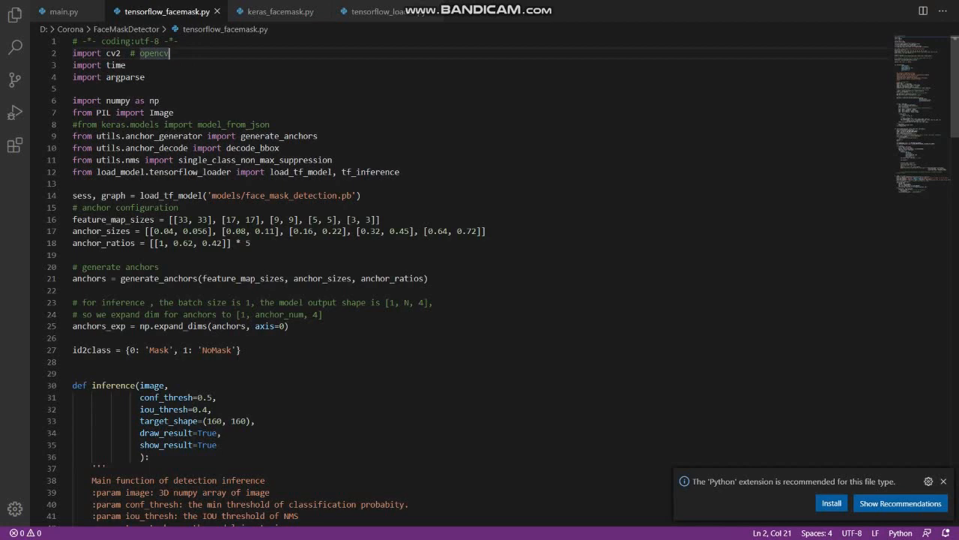
- Review the PIL image import and the line loading the face mask model
scroll(down, 3)
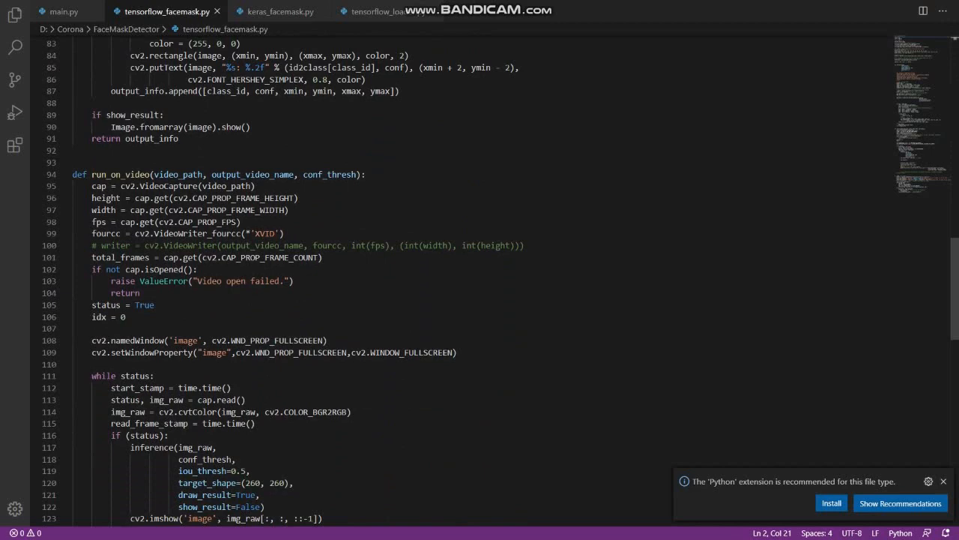
scroll(up, 3)
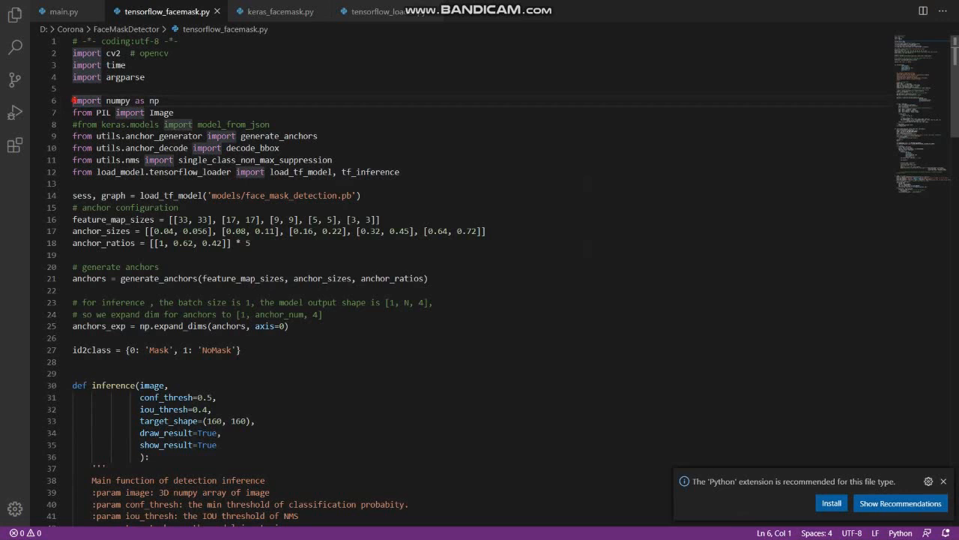
drag(72, 101, 159, 100)
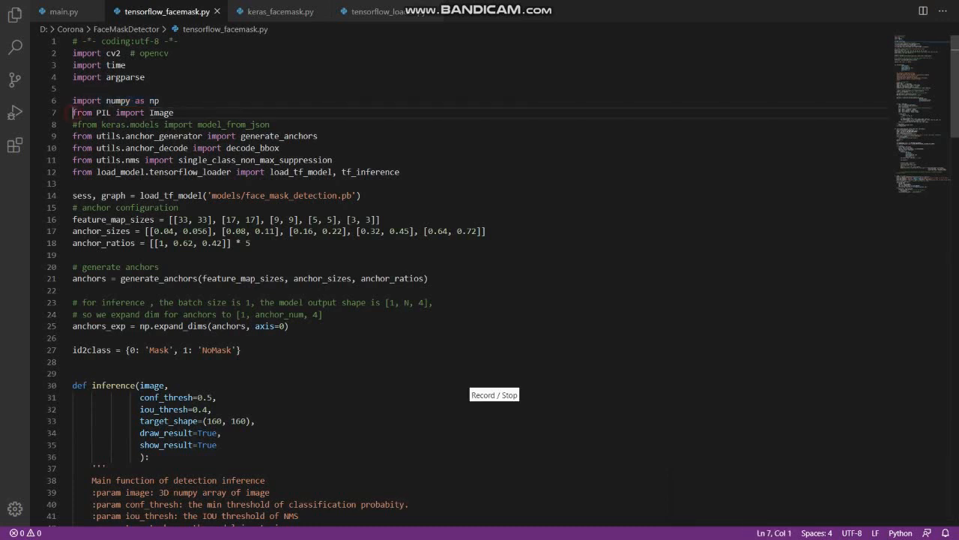
drag(72, 113, 171, 112)
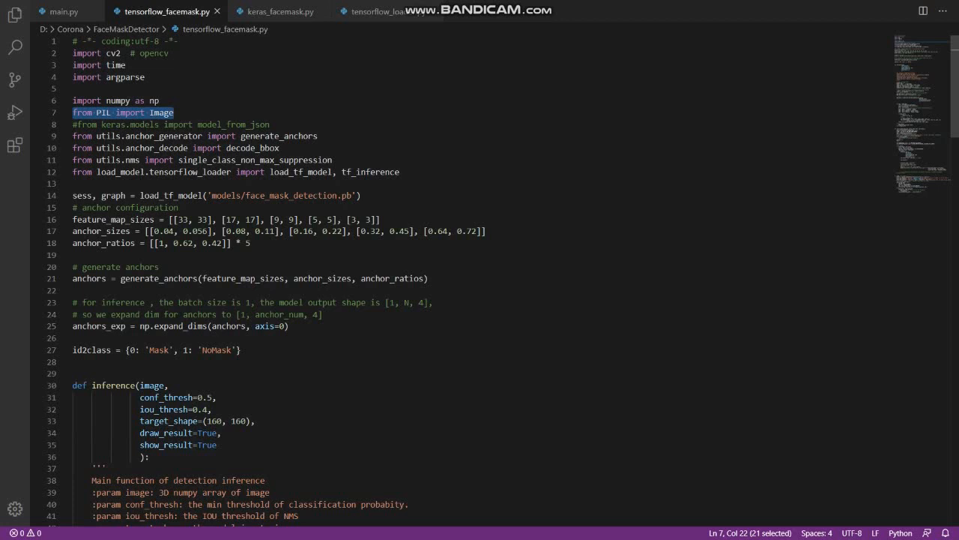
click(174, 112)
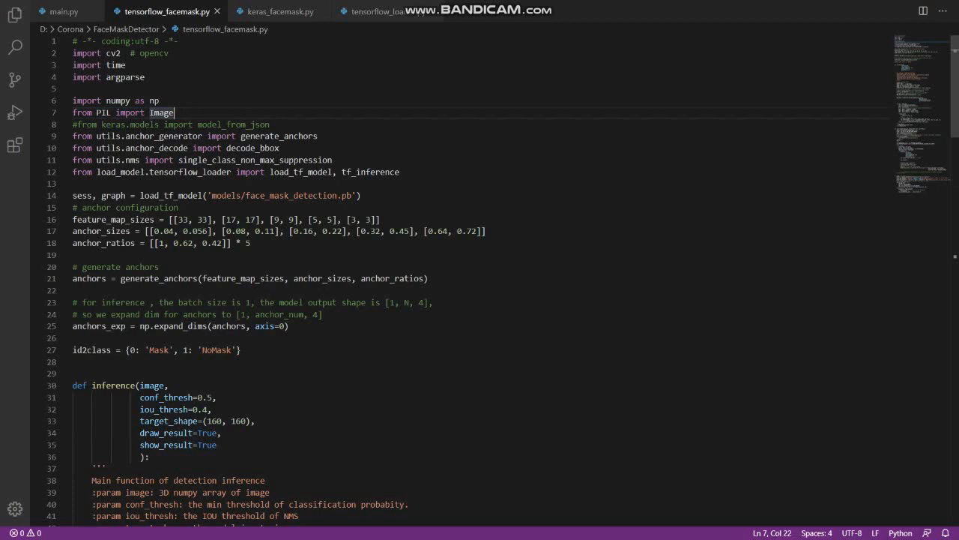
drag(174, 113, 72, 113)
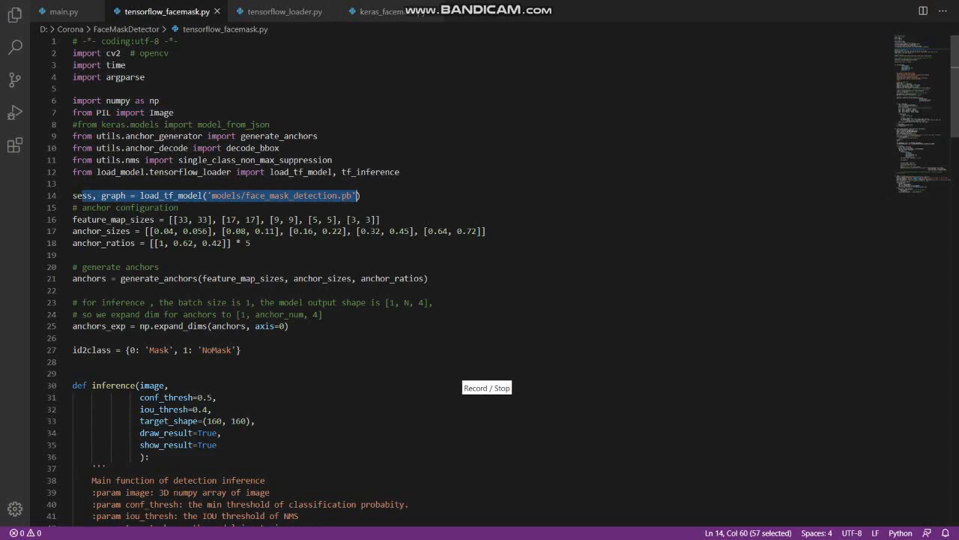
- Highlight the load_model name and the batch-size and expand-dimensions comments, then reach the main block
double_click(120, 171)
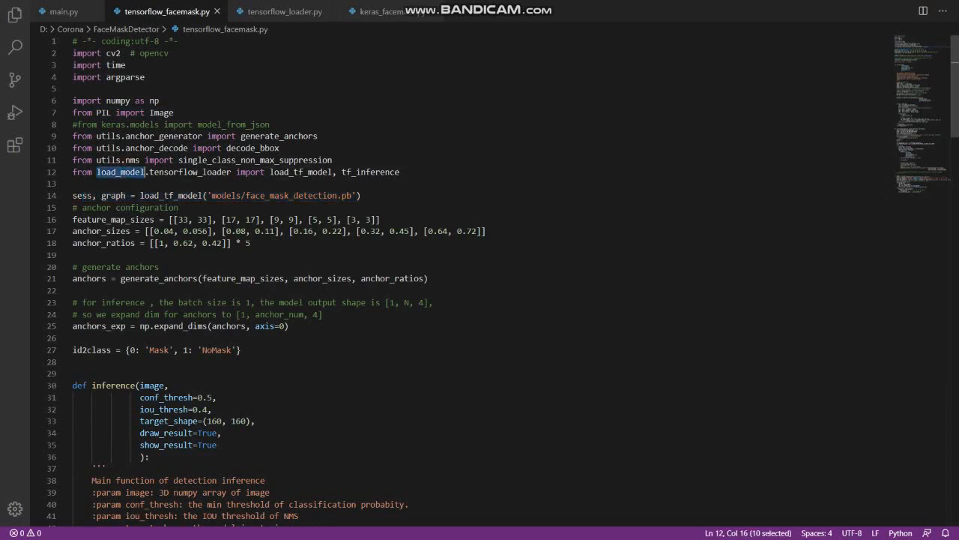
double_click(189, 171)
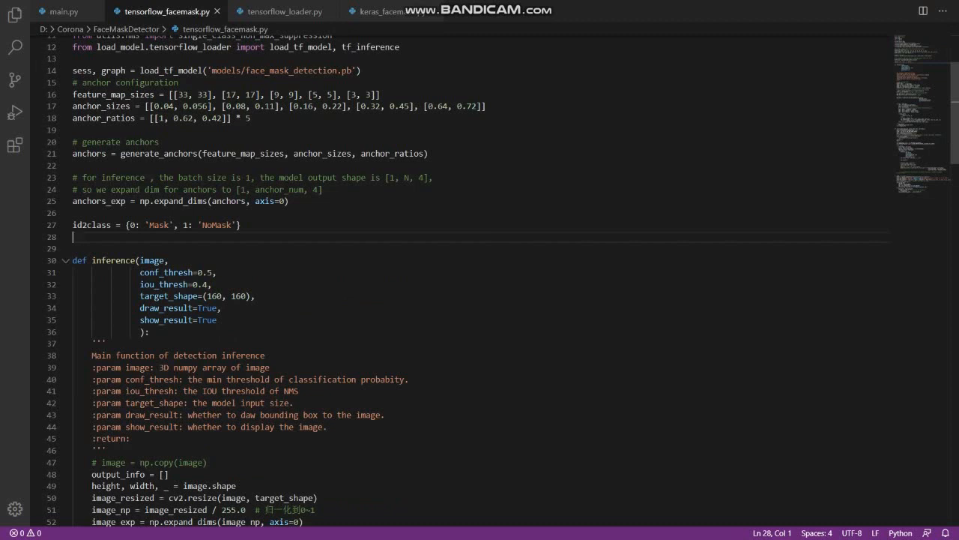
drag(93, 177, 278, 177)
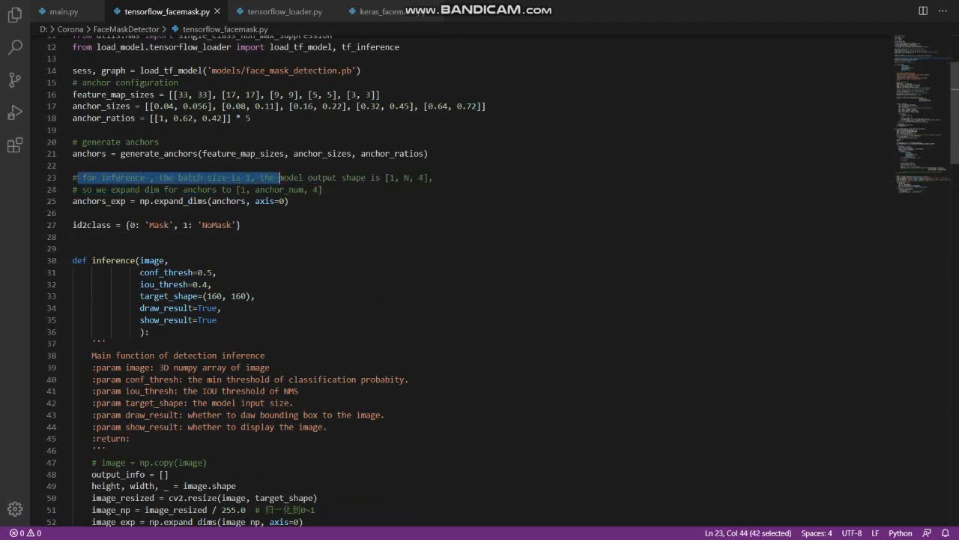
drag(277, 177, 434, 177)
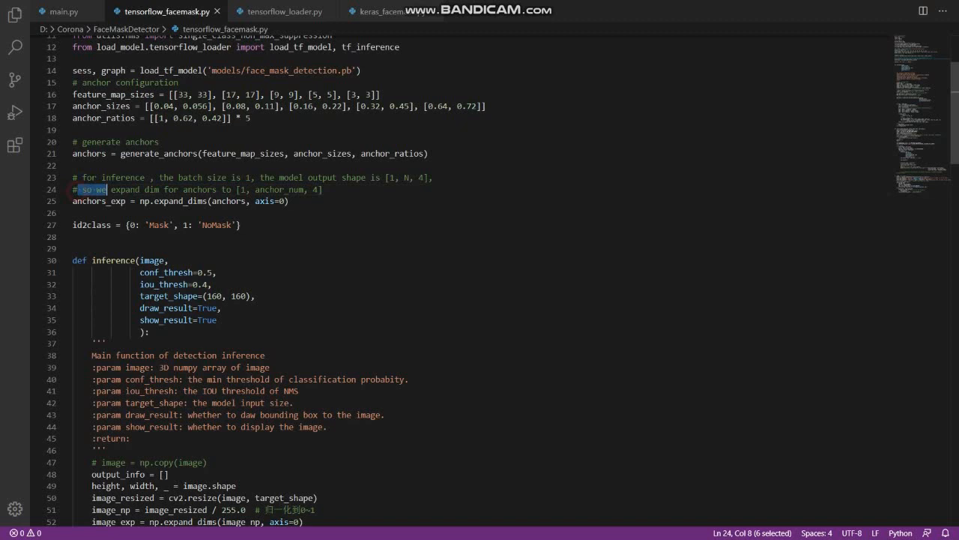
scroll(down, 3)
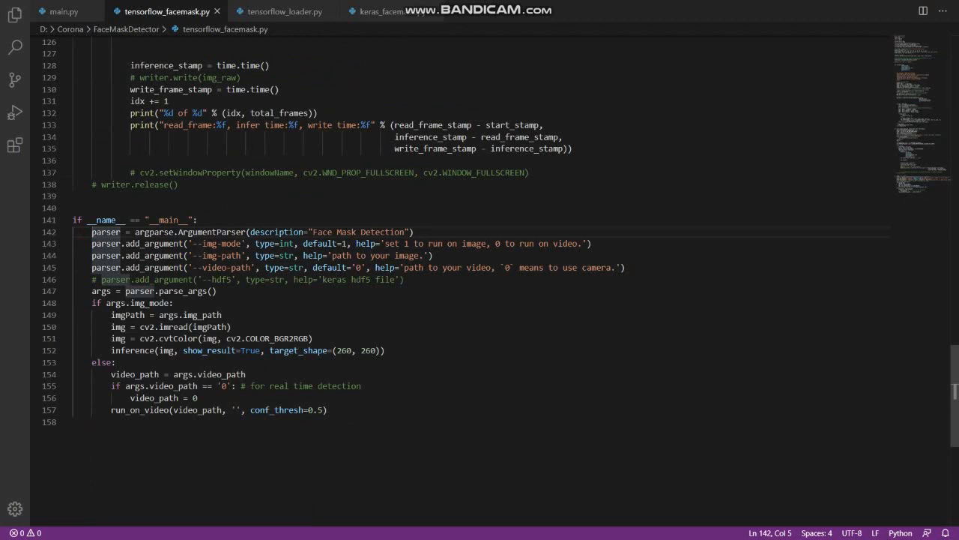
- Review the image-mode argument help, then run tensorflow_facemask.py with --img-mode=0 --video-path=0 on the webcam
double_click(219, 243)
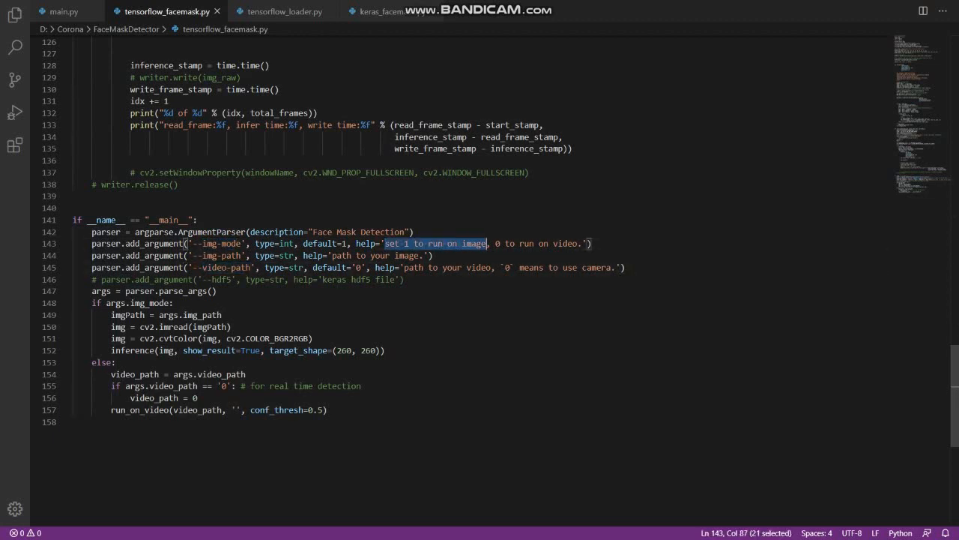
drag(487, 242, 578, 242)
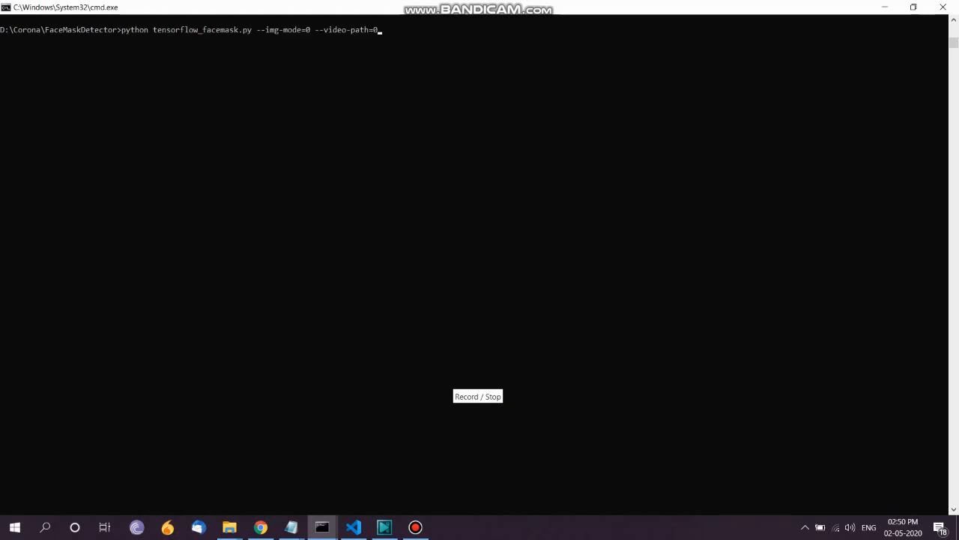
key(enter)
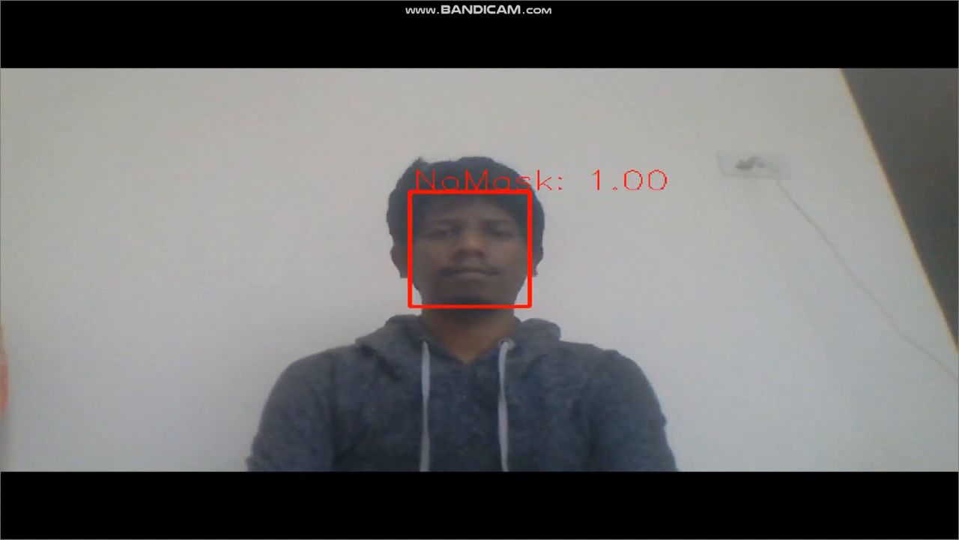